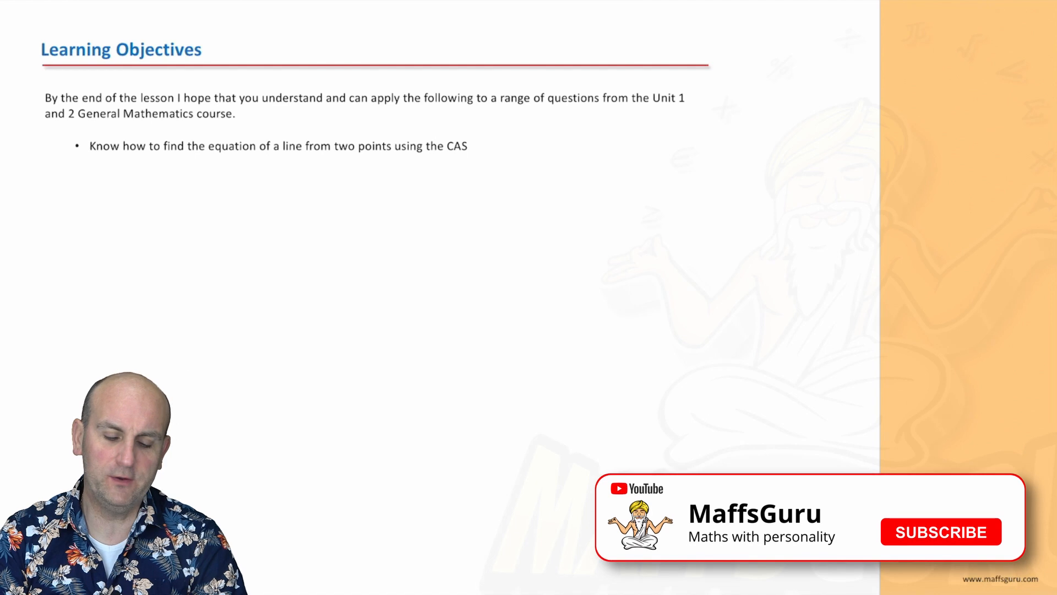
- Advance from the learning objectives to the 'Recap of past learning' slide
click(939, 532)
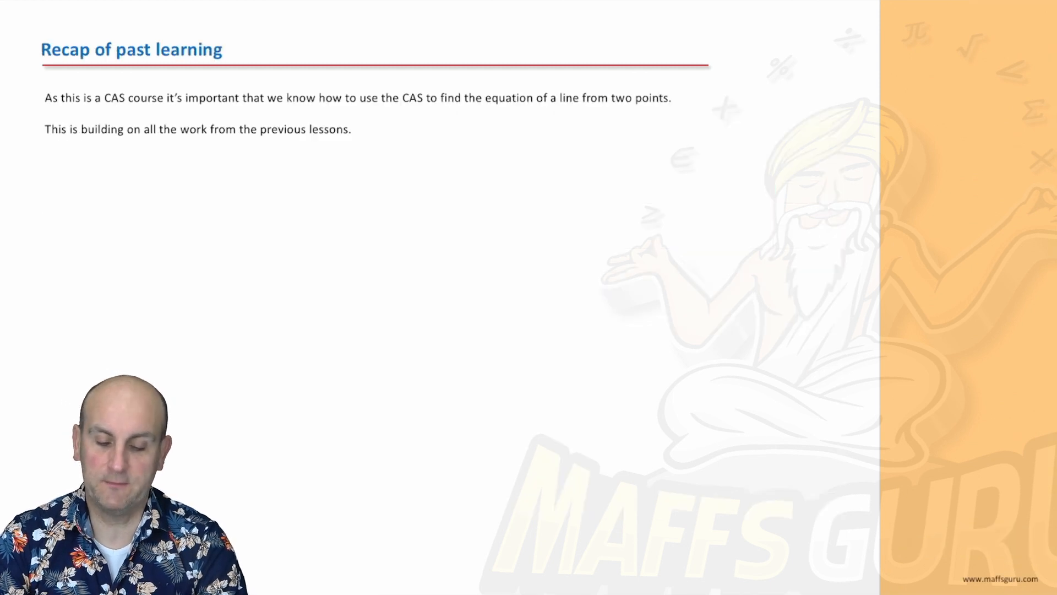
- Sketch coordinate axes and a straight line through two points with the pen
drag(443, 167, 464, 477)
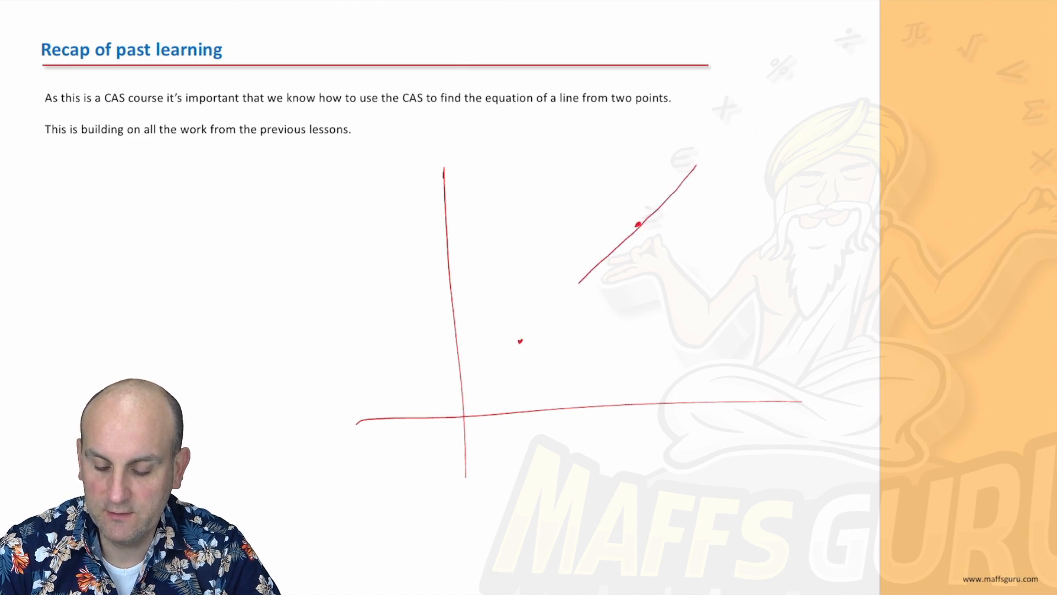
drag(377, 469, 687, 171)
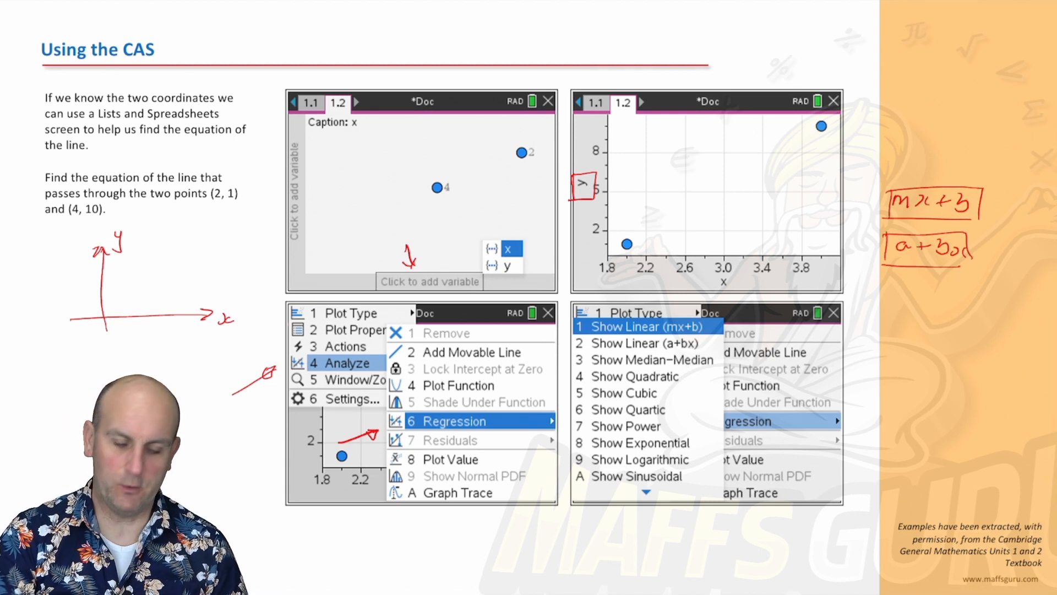
click(647, 326)
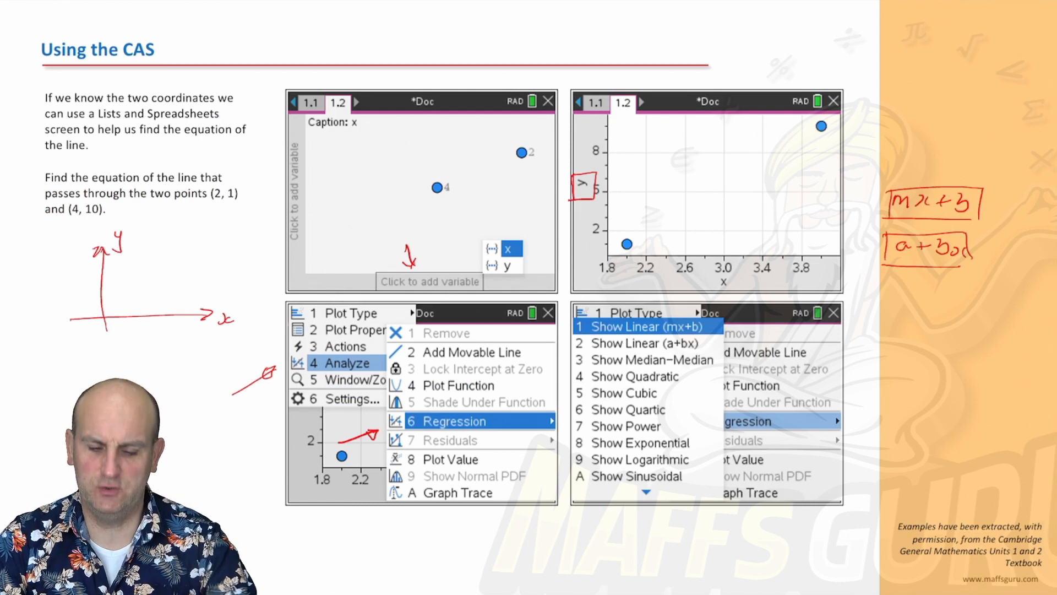
- Advance to the slide showing the CAS regression line y = 4.5x − 8
click(647, 326)
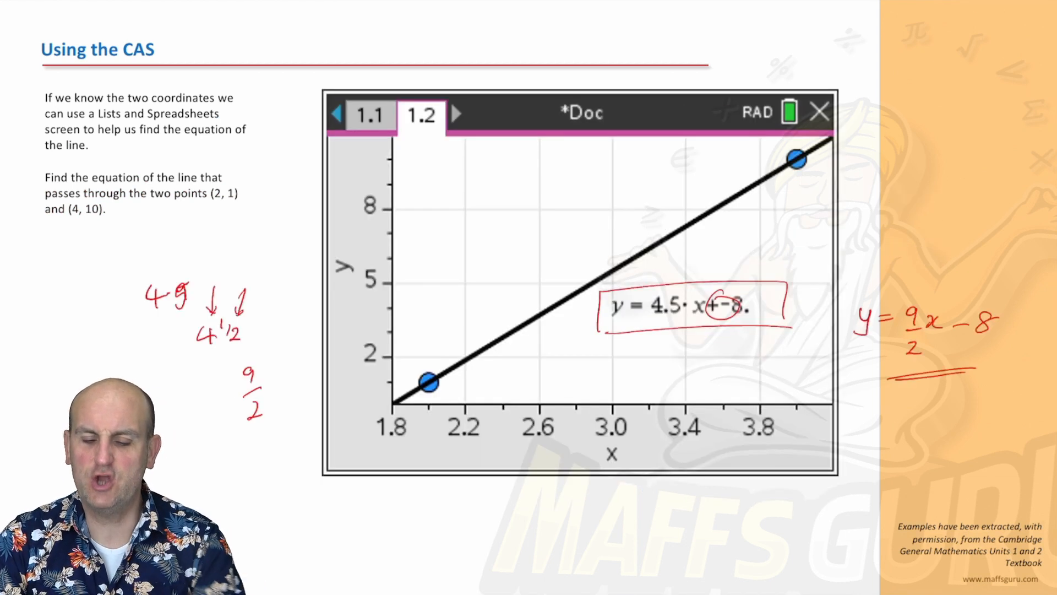